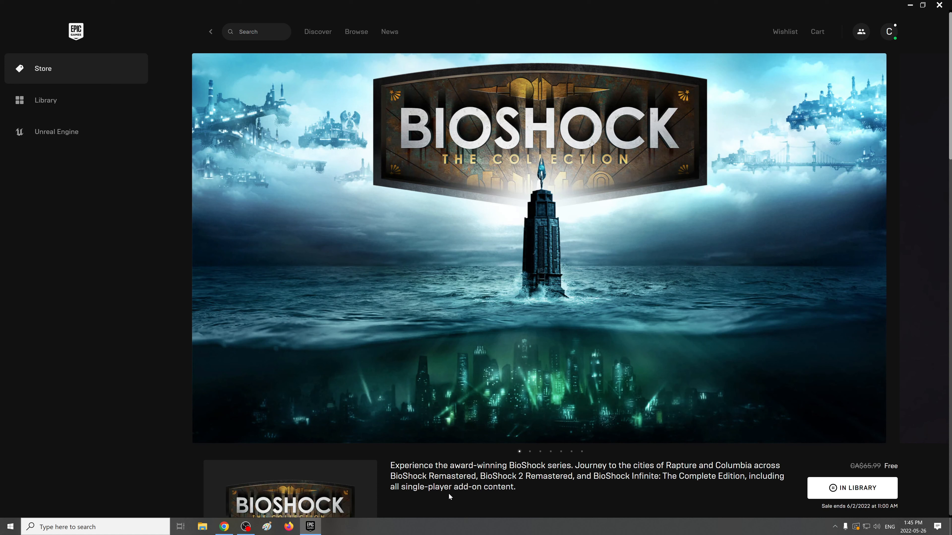
mouse_move(944, 210)
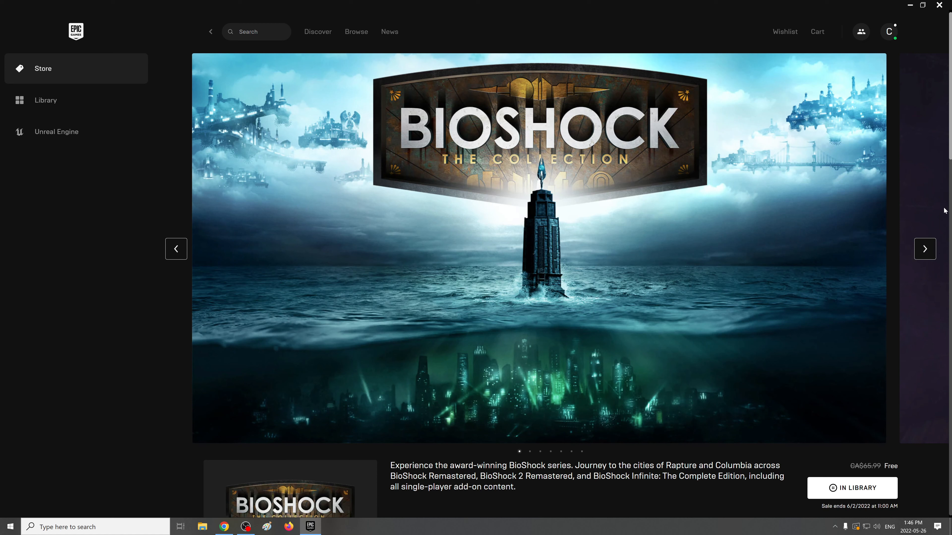
mouse_move(949, 154)
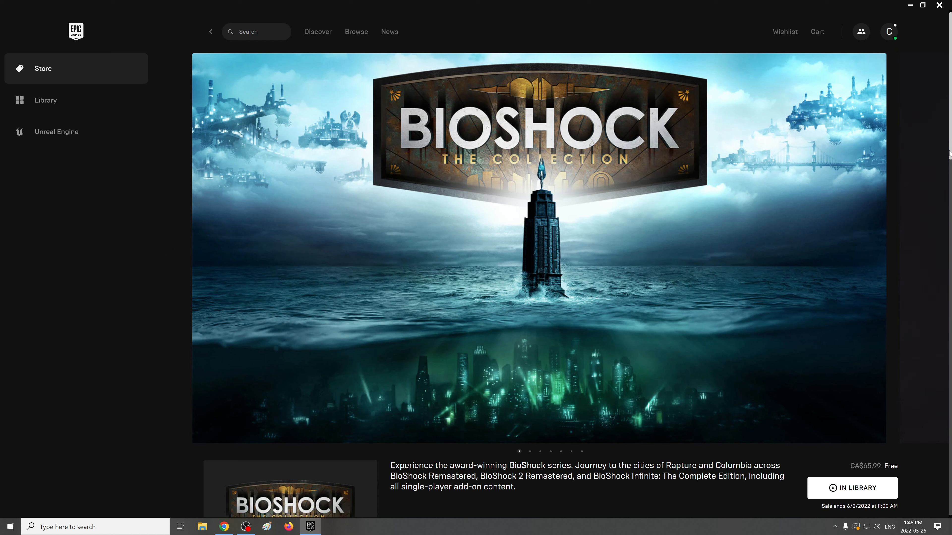
mouse_move(945, 141)
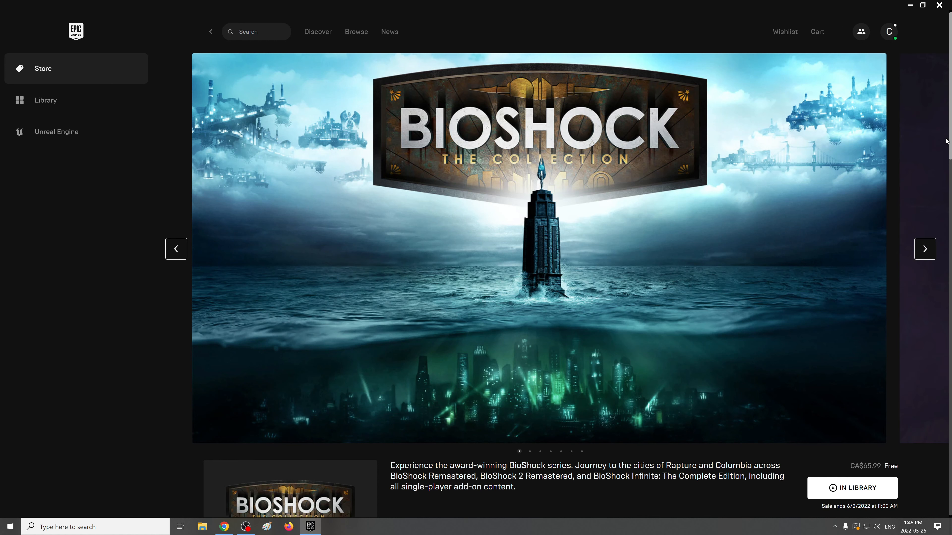
scroll("down", 3)
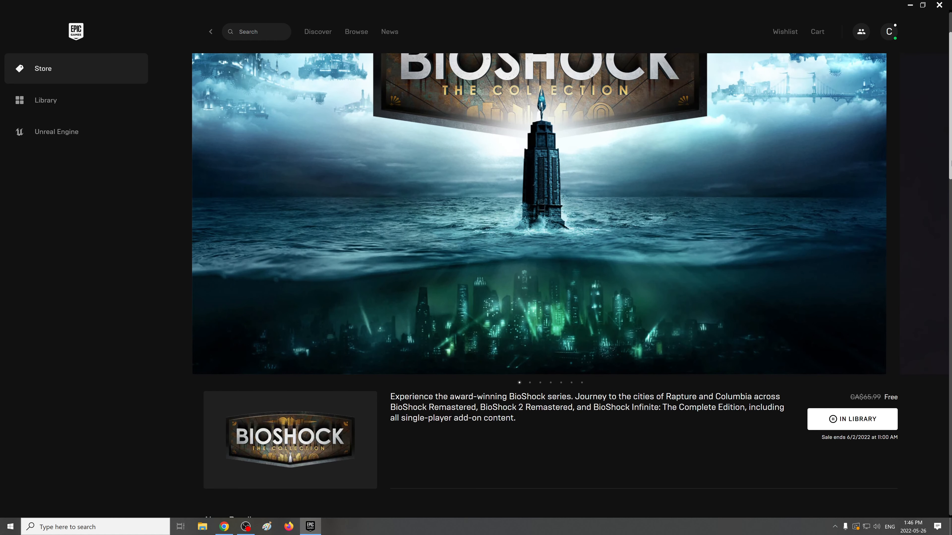
scroll("down", 3)
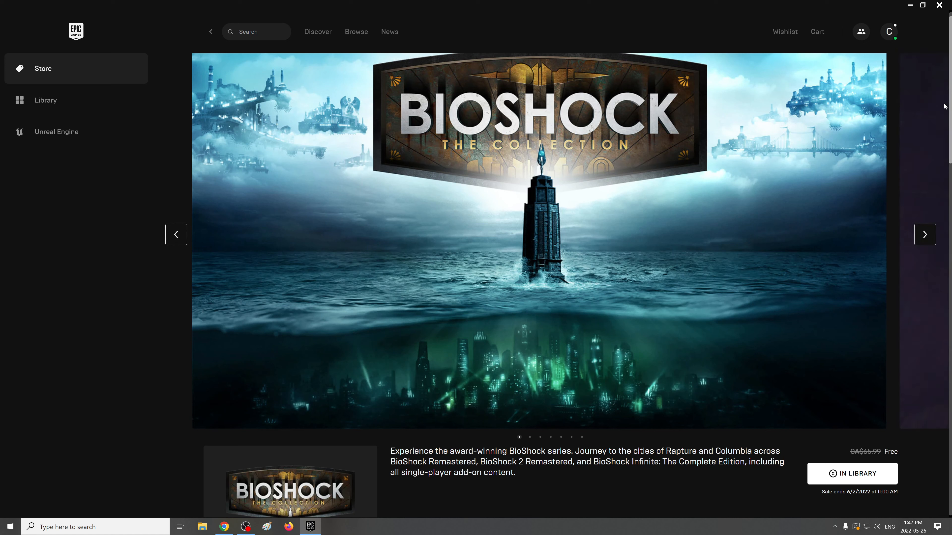
scroll("down", 3)
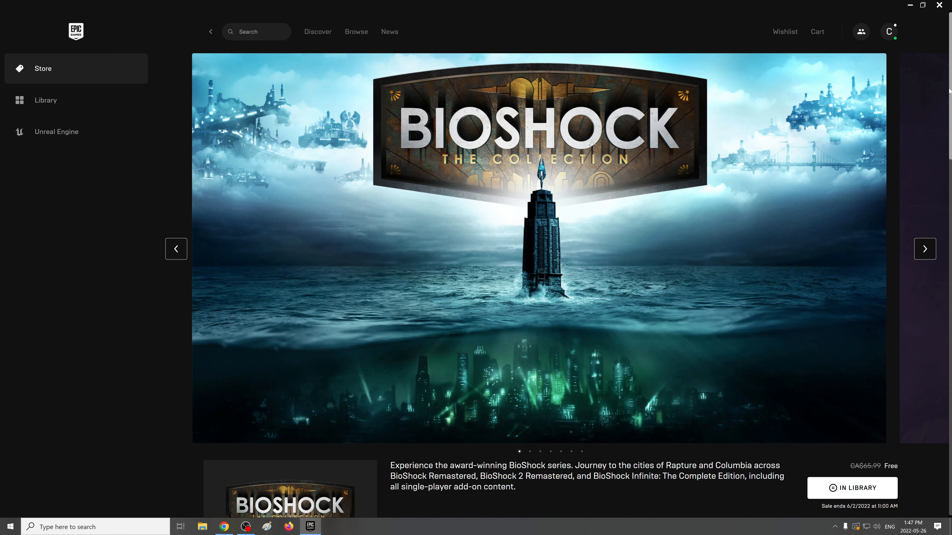
mouse_move(935, 83)
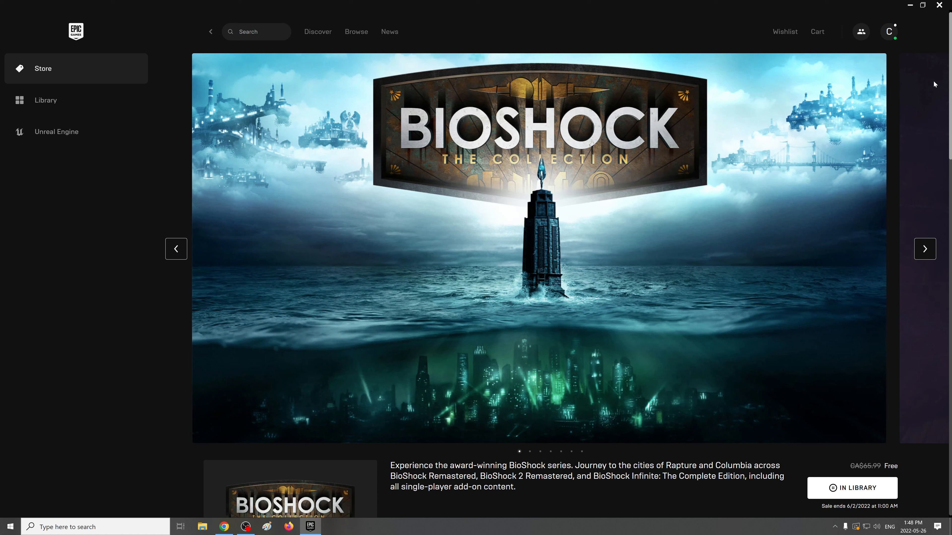
mouse_move(948, 89)
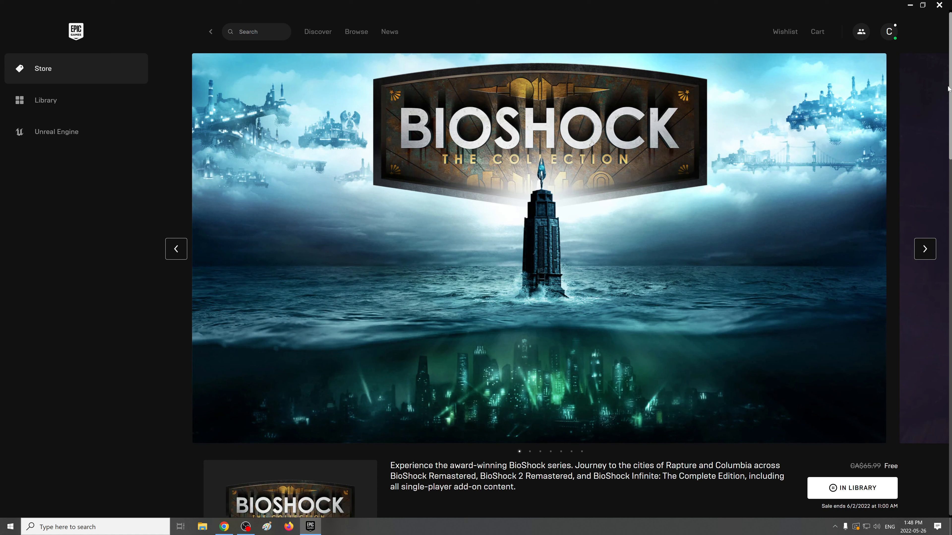
mouse_move(467, 397)
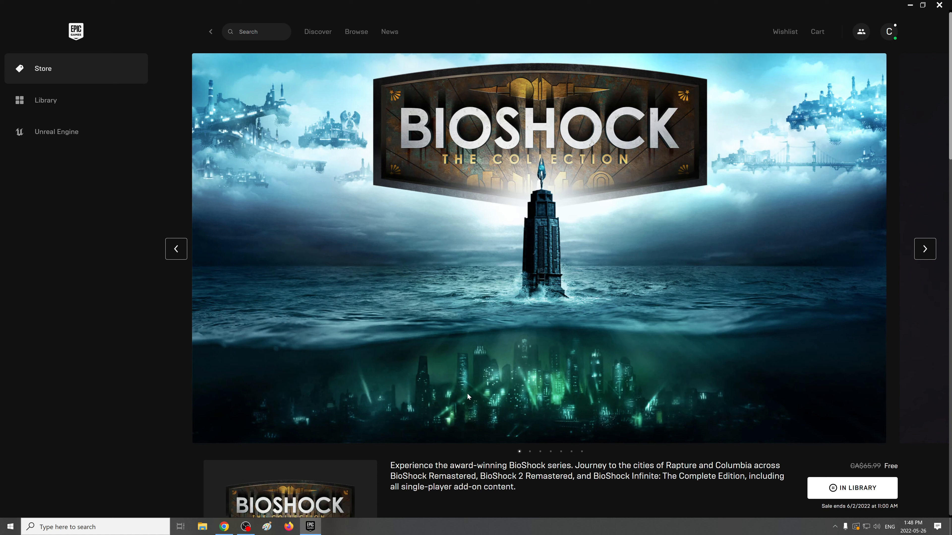
mouse_move(246, 527)
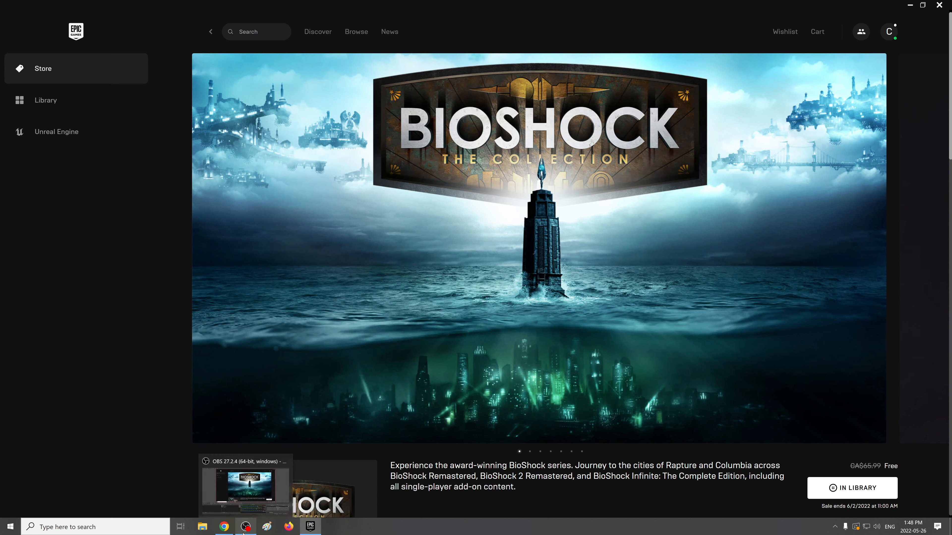